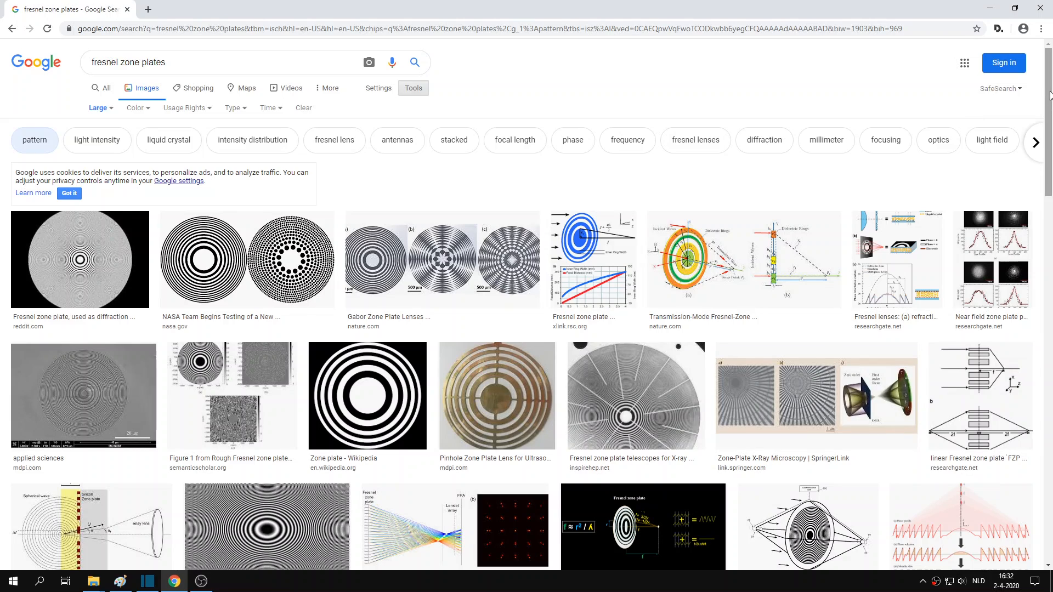
Generate a linear pattern, then set Type to circular and regenerate the 1080×1080, 630 nm zone plate.
scroll("down", 3)
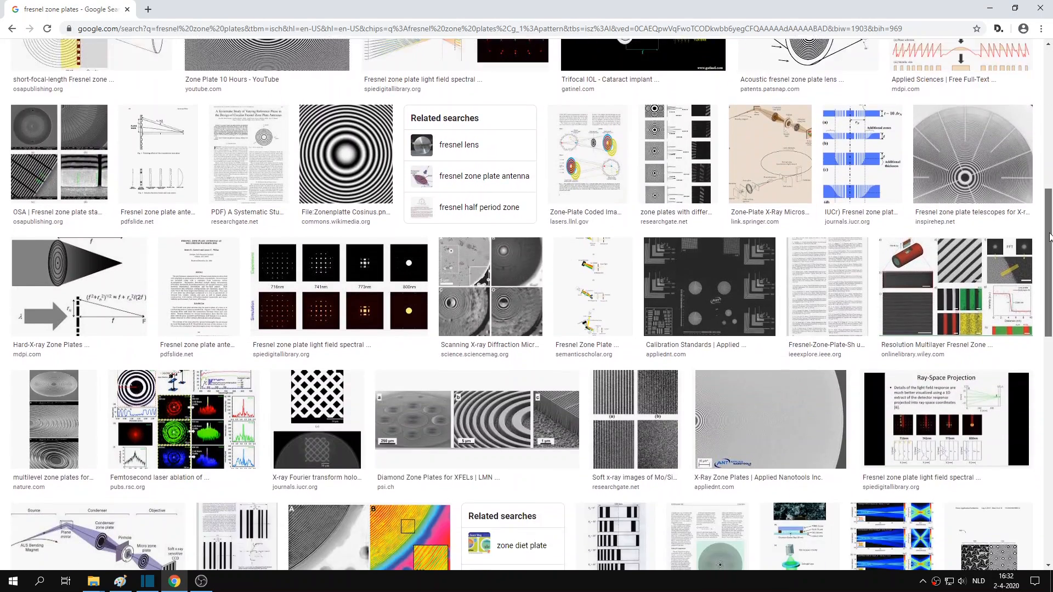
scroll("down", 3)
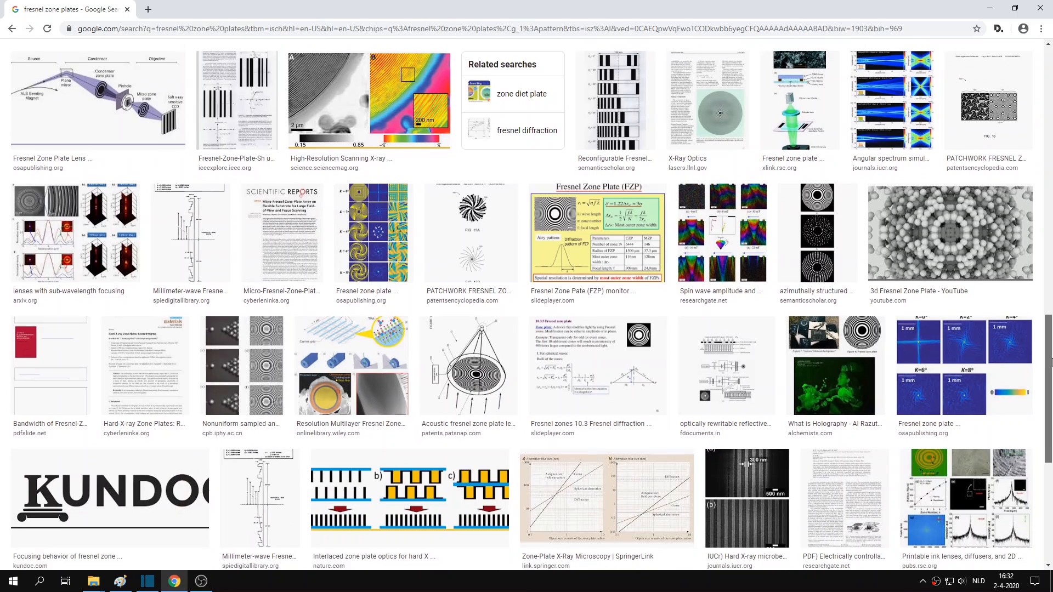
left_click(227, 580)
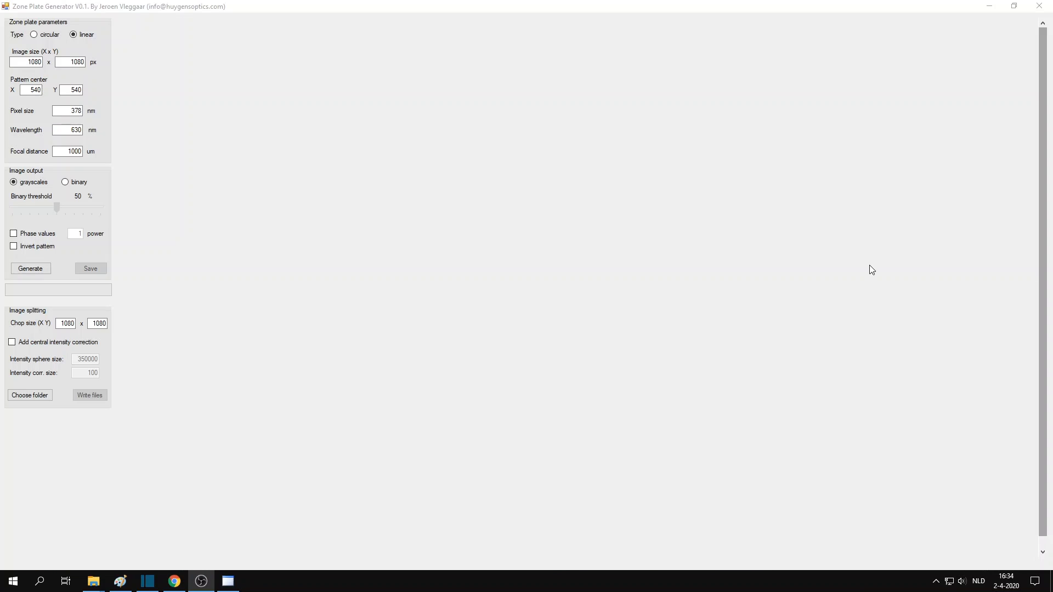
left_click(30, 268)
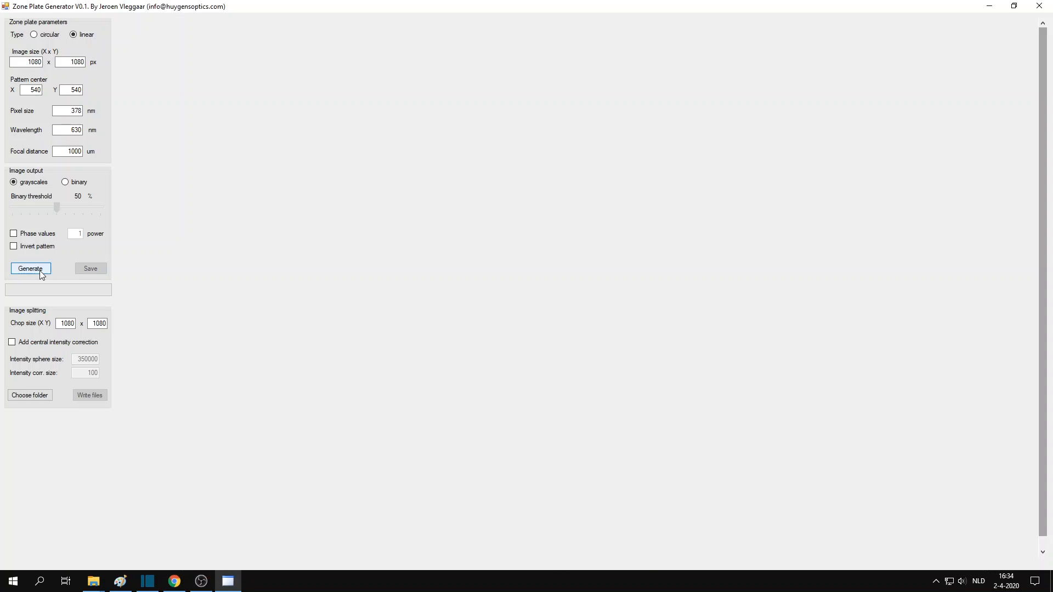
left_click(30, 268)
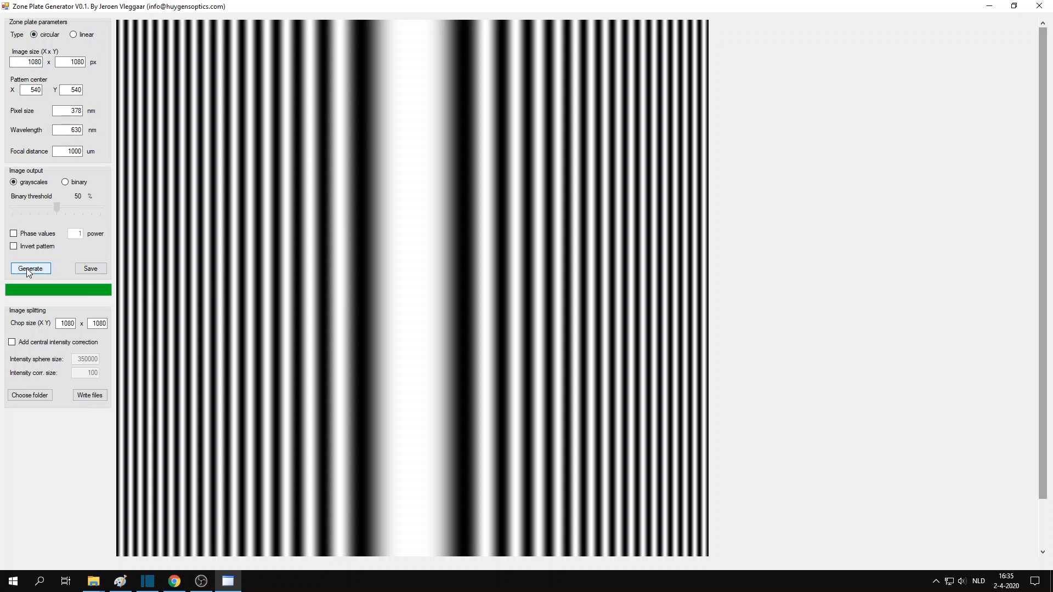
left_click(29, 268)
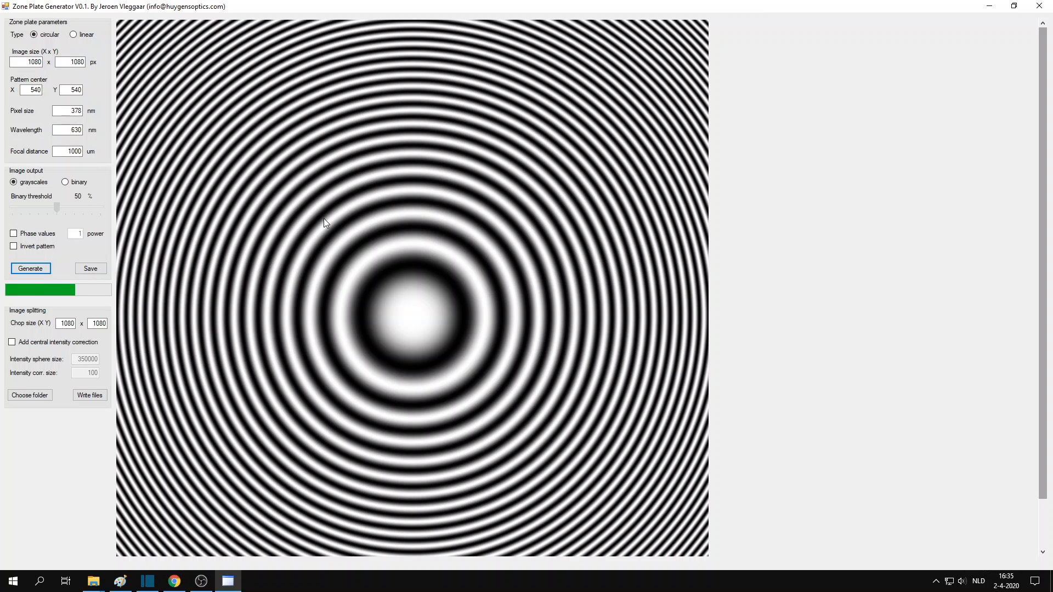